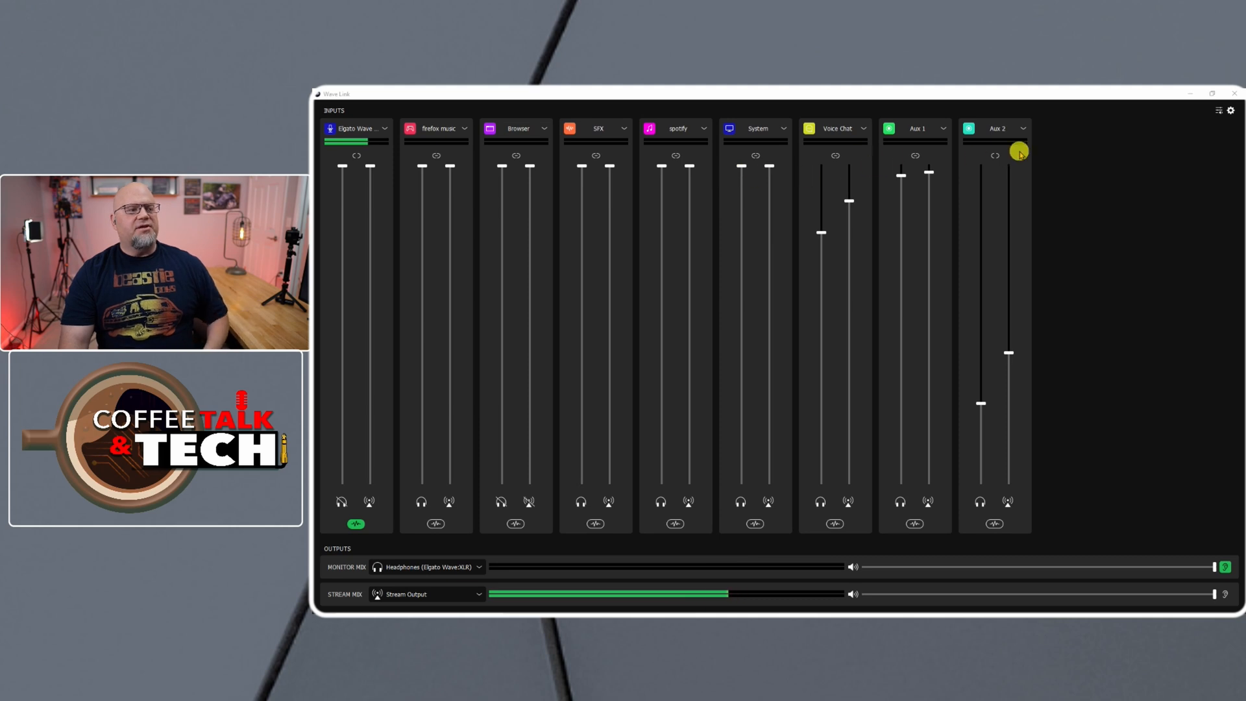
# Reposition the PCPanel Software window showing the PCPanel Pro's five knobs and four sliders under profile1.
pyautogui.moveTo(1021, 151); pyautogui.dragTo(1002, 199)
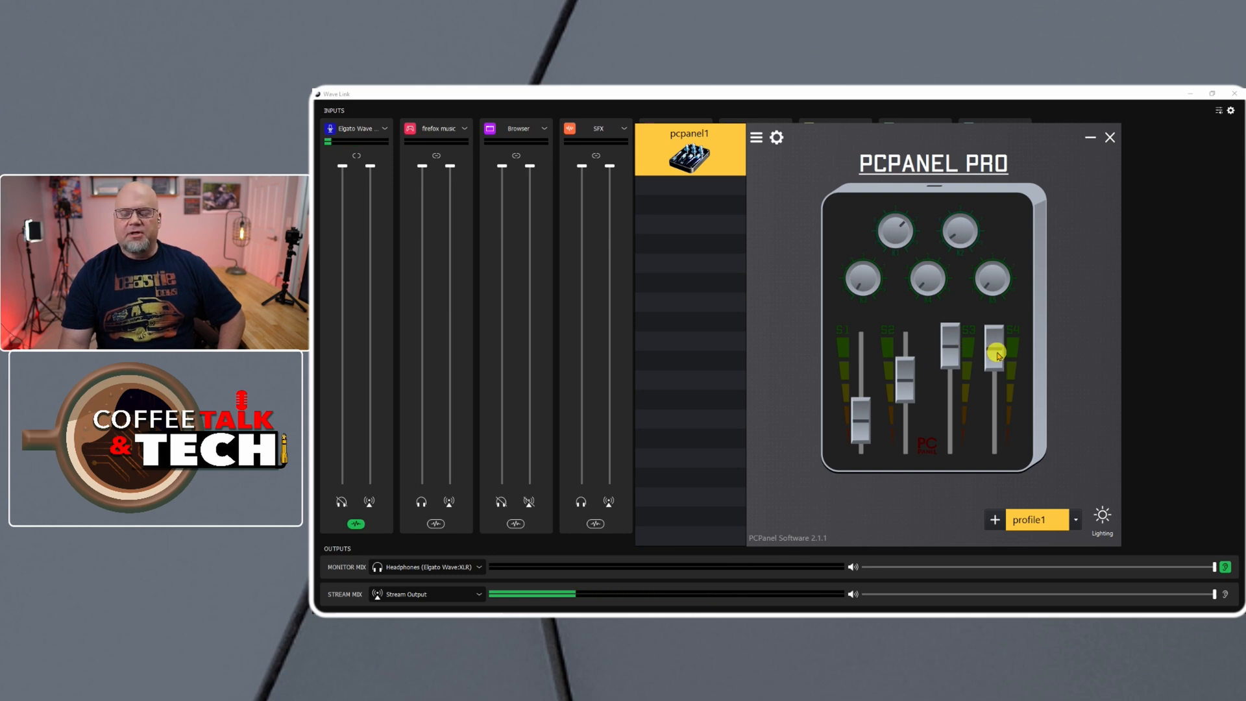
pyautogui.moveTo(993, 353); pyautogui.dragTo(903, 394)
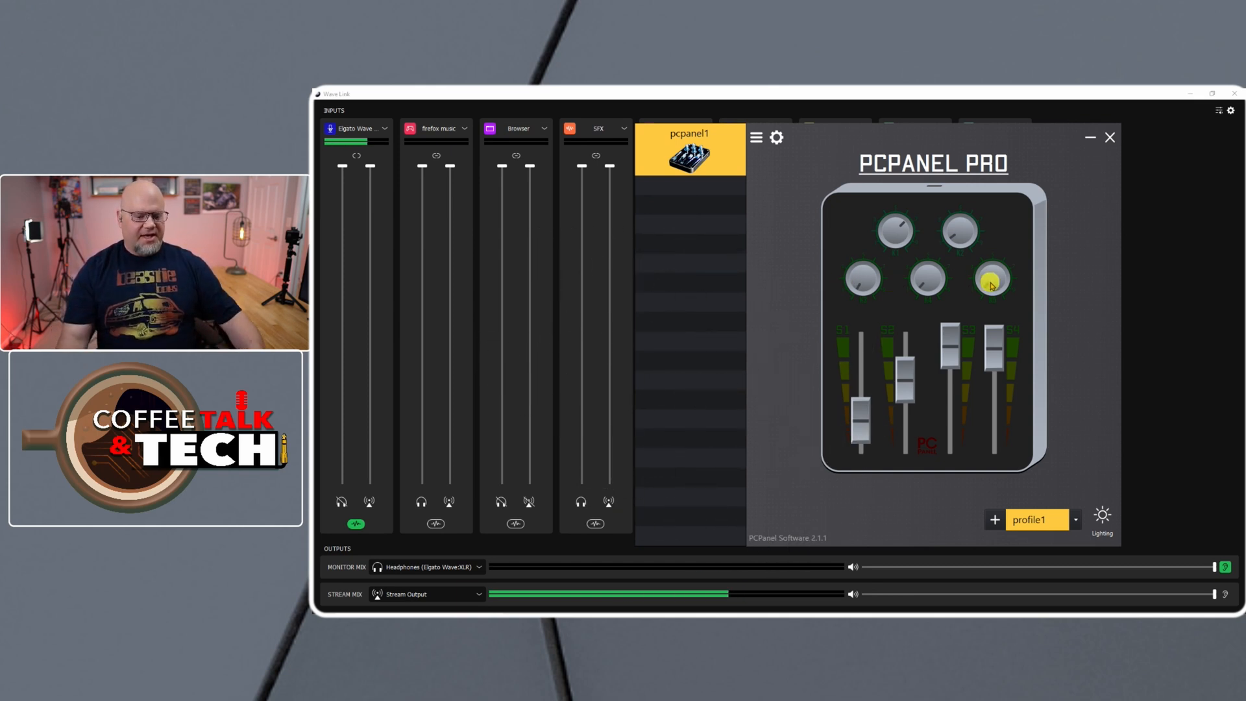
pyautogui.click(897, 233)
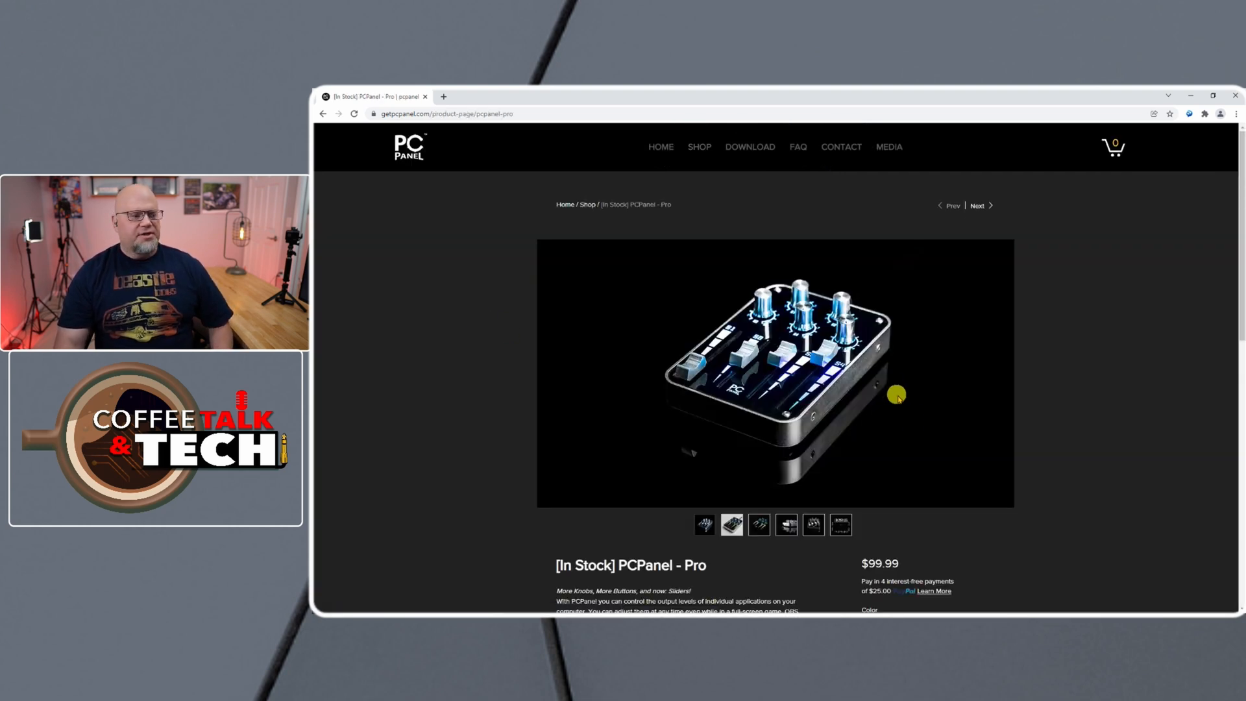
# Browse the PCPanel Pro gallery to the glowing RGB photo, then the side-view photo, and move toward the description.
pyautogui.click(760, 525)
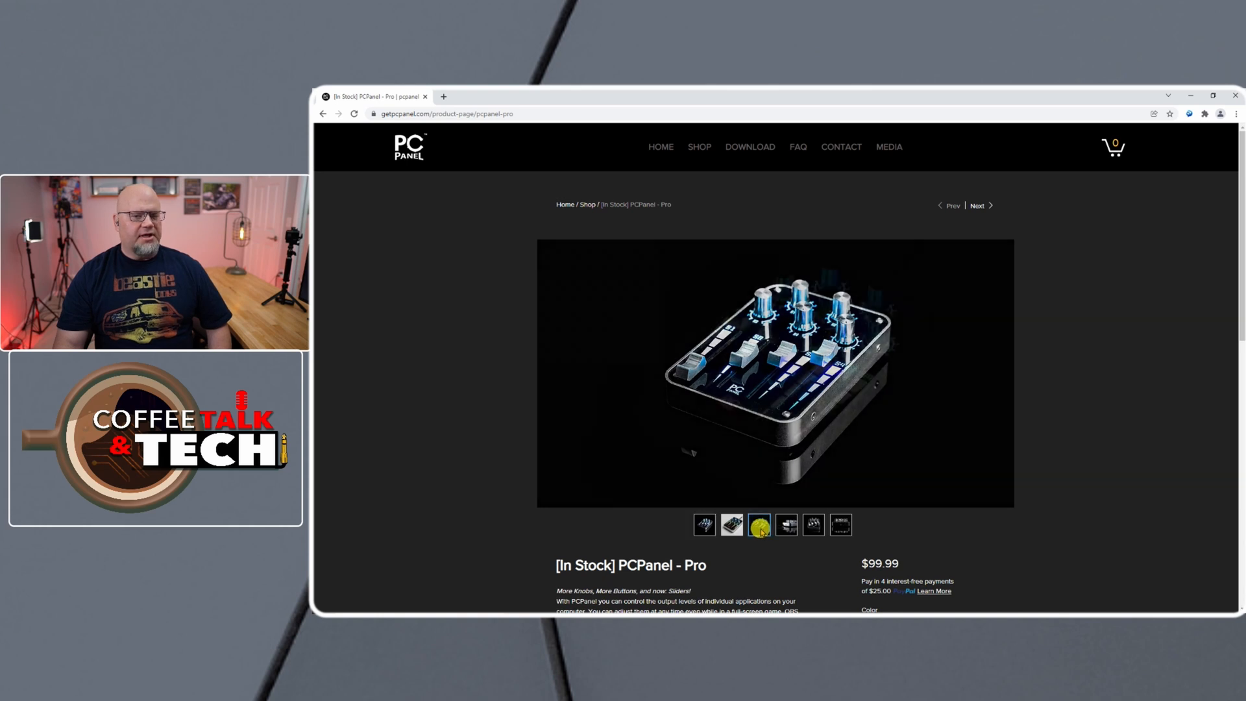
pyautogui.click(758, 525)
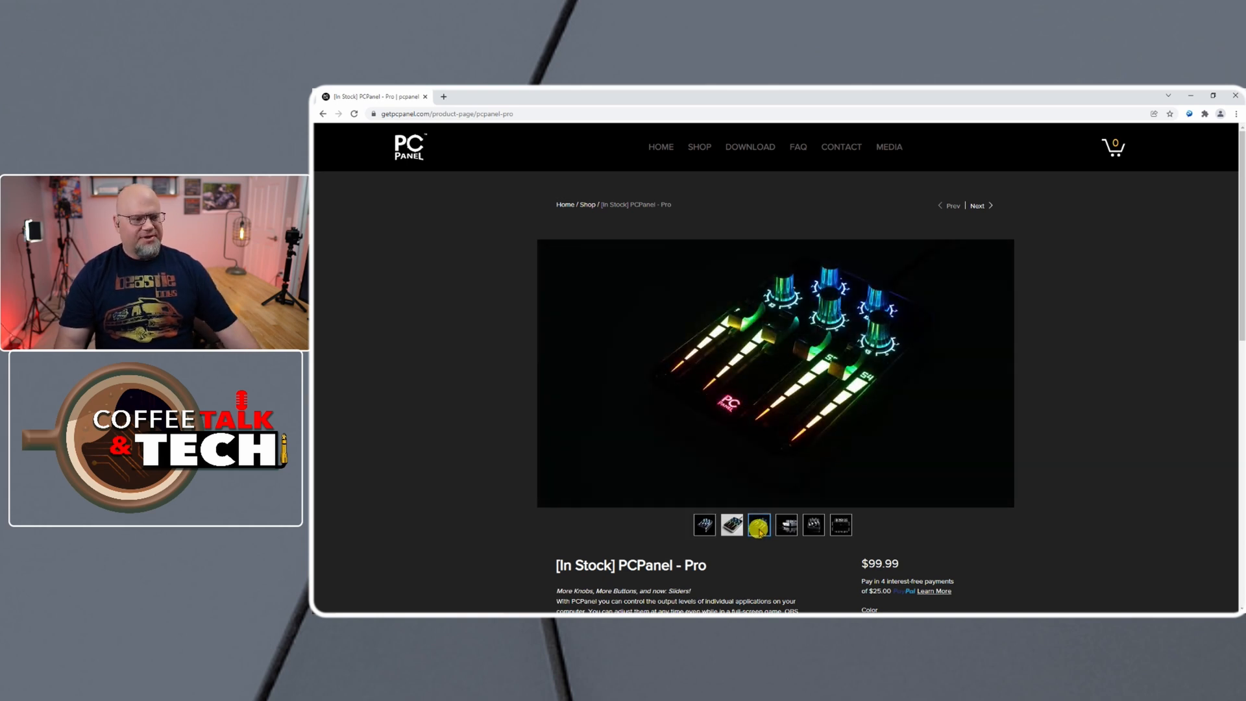
pyautogui.click(786, 525)
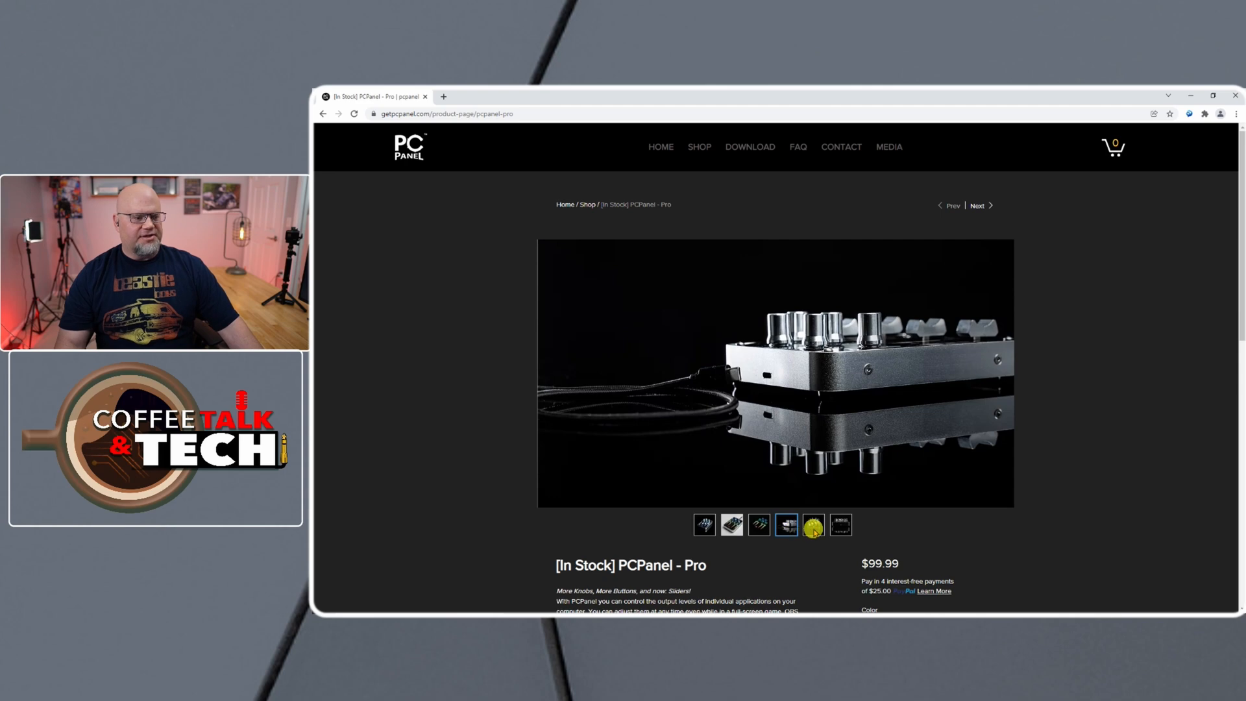
pyautogui.scroll(-3)
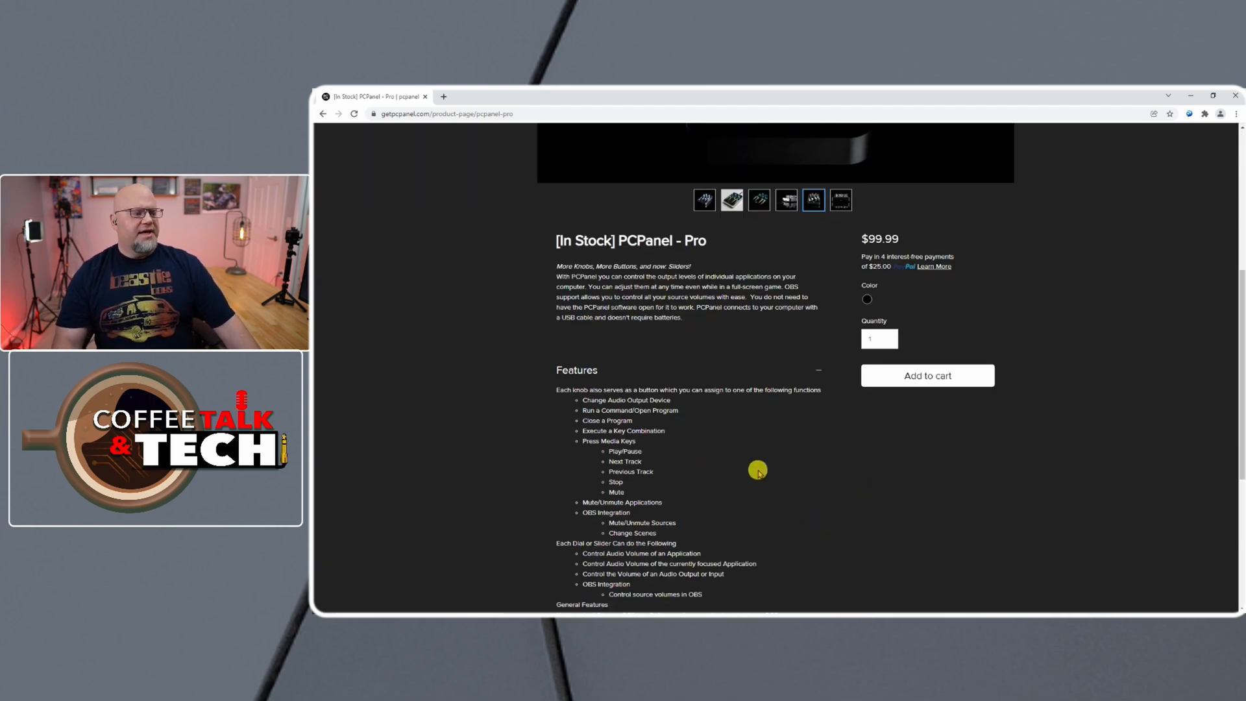
pyautogui.moveTo(720, 444)
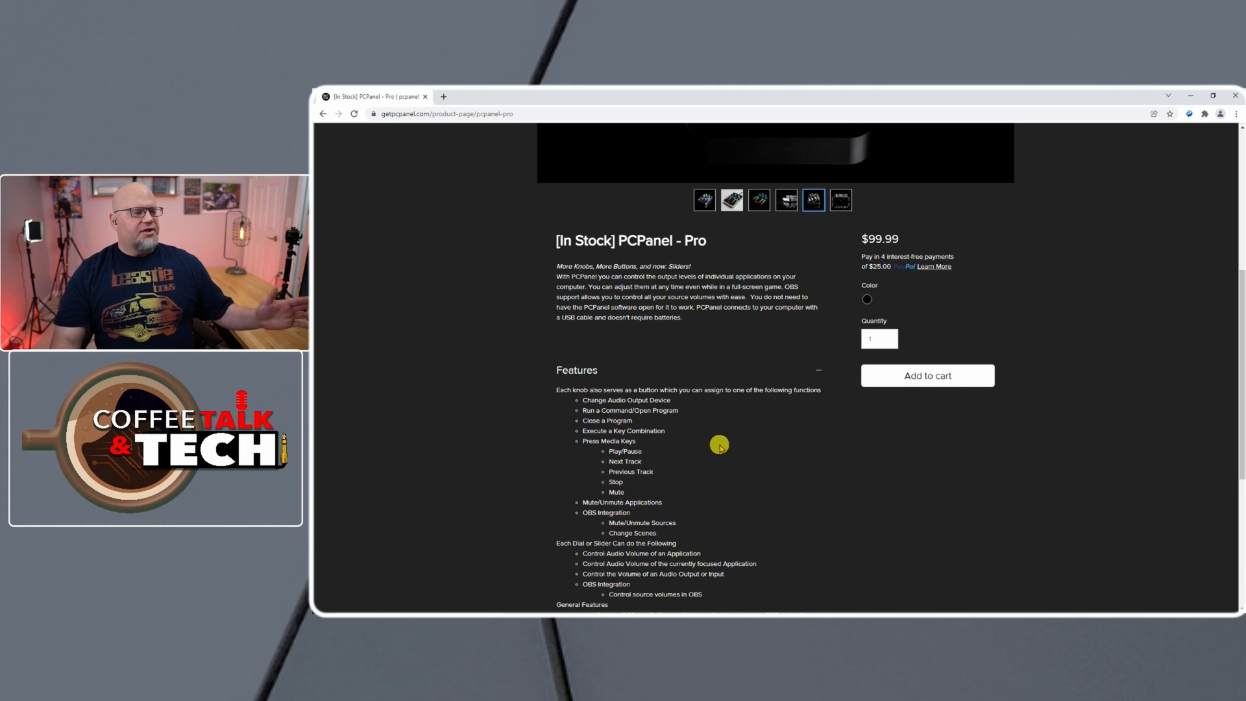
pyautogui.moveTo(679, 413)
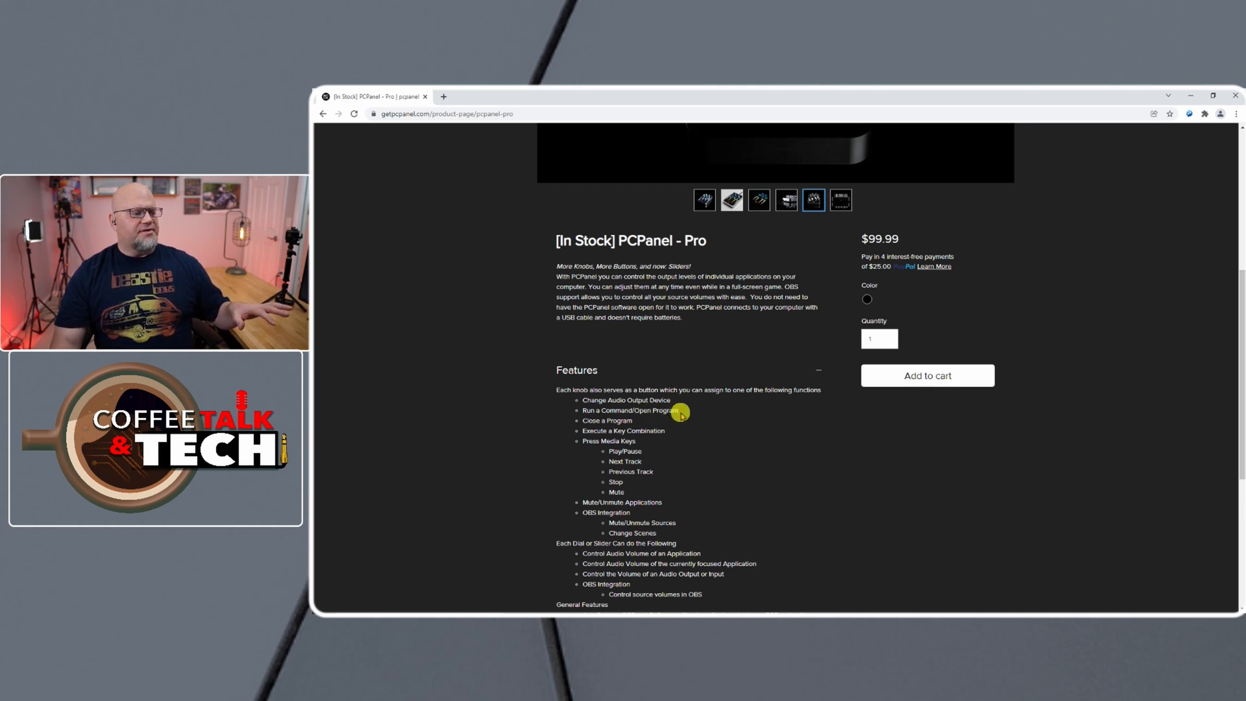
pyautogui.moveTo(642, 430)
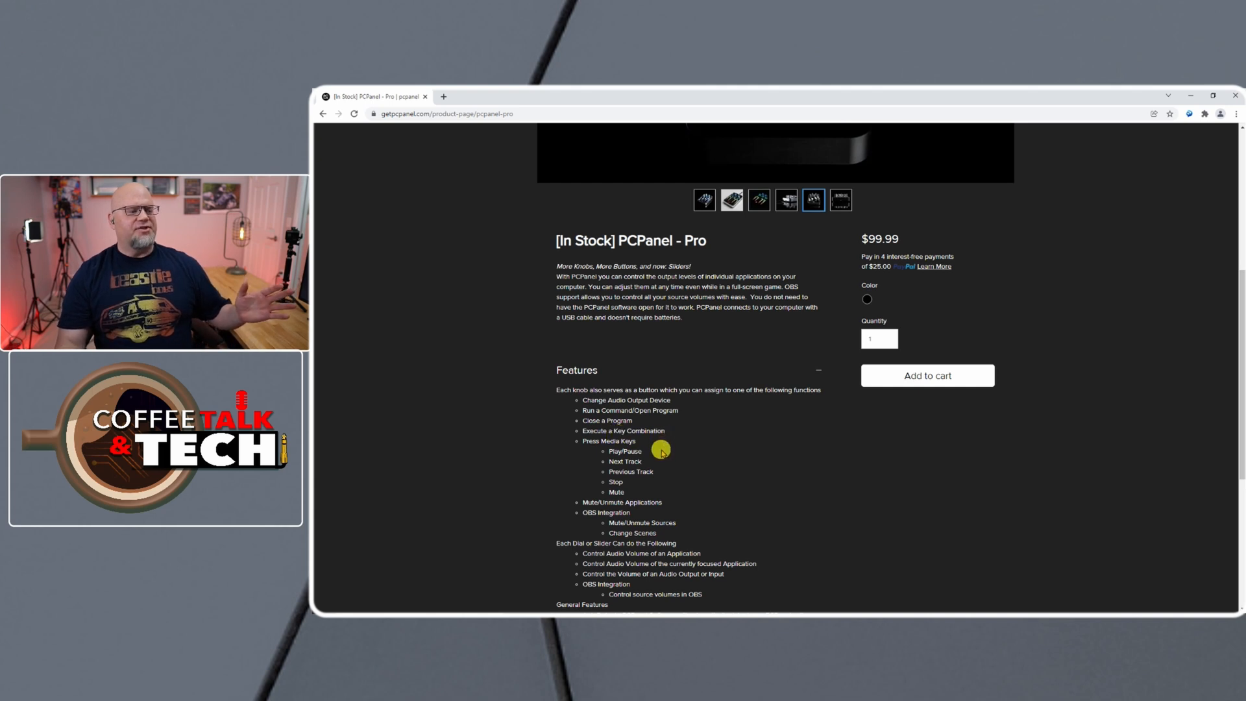
pyautogui.moveTo(657, 479)
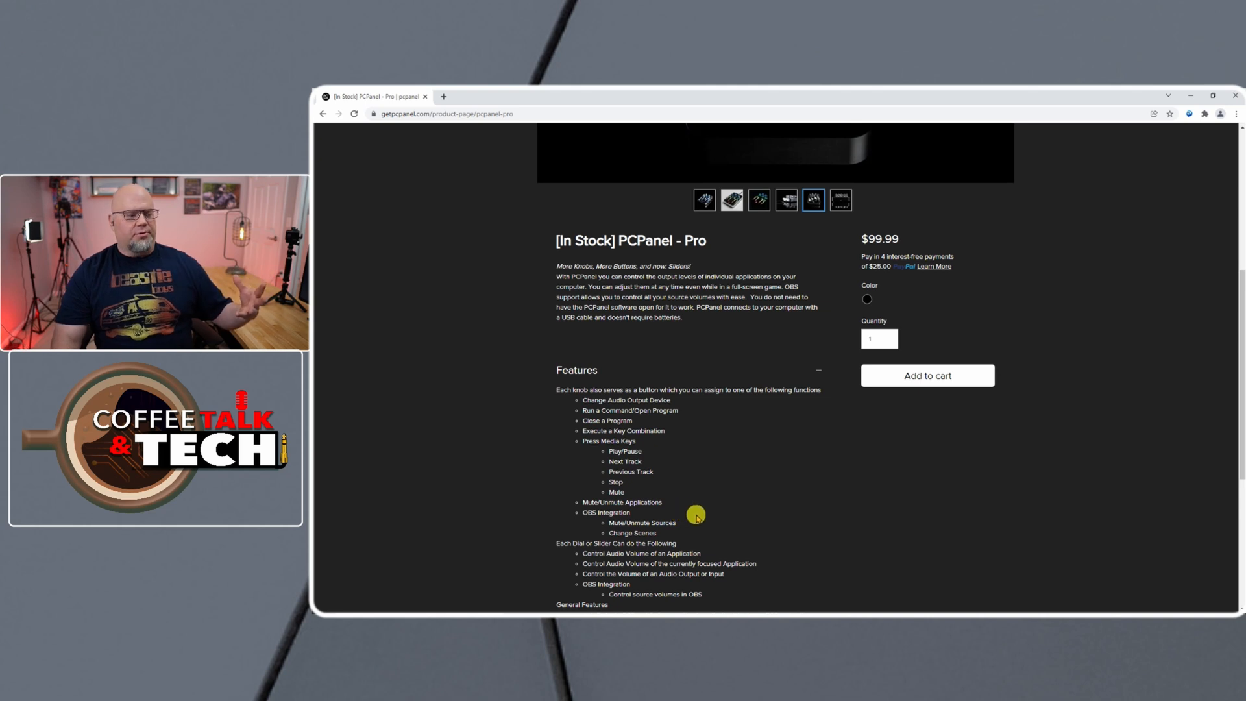
# Bring the Features list of knob button functions and dial or slider volume controls into view.
pyautogui.scroll(-3)
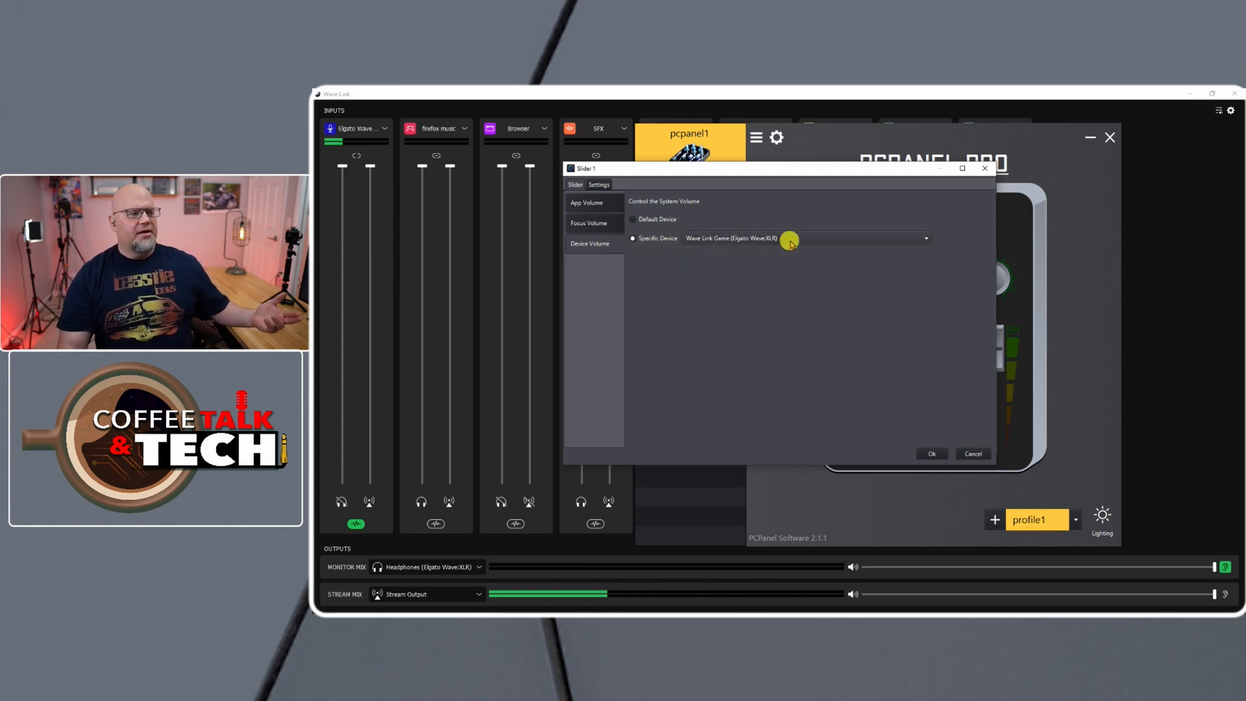
# Assign Slider 1 to the Wave Link Game (Elgato Wave:XLR) specific device and confirm.
pyautogui.click(925, 239)
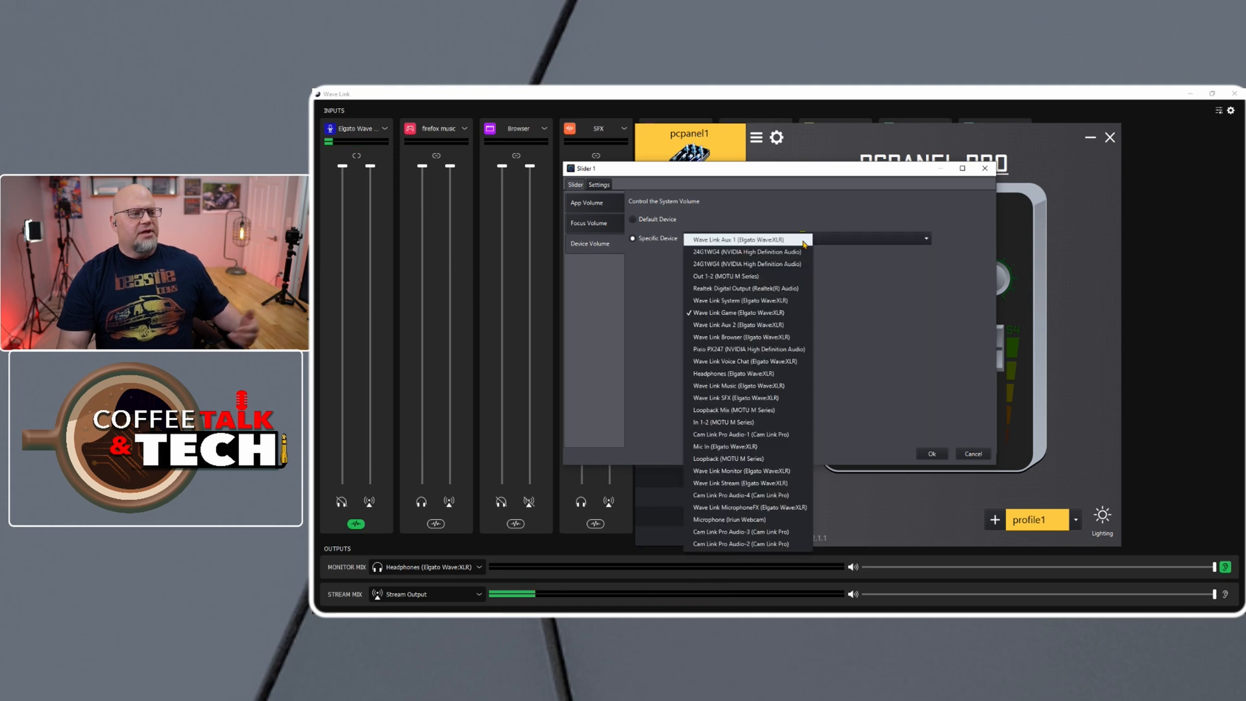
pyautogui.moveTo(729, 425)
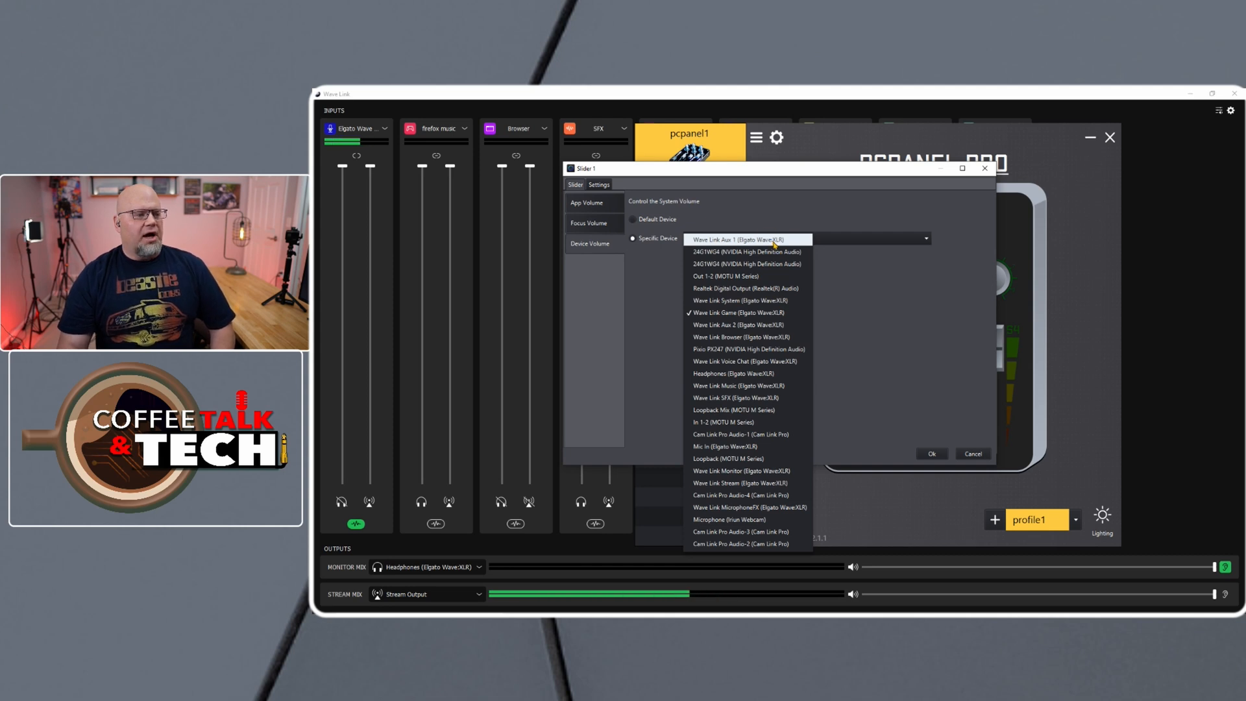
pyautogui.moveTo(746, 276)
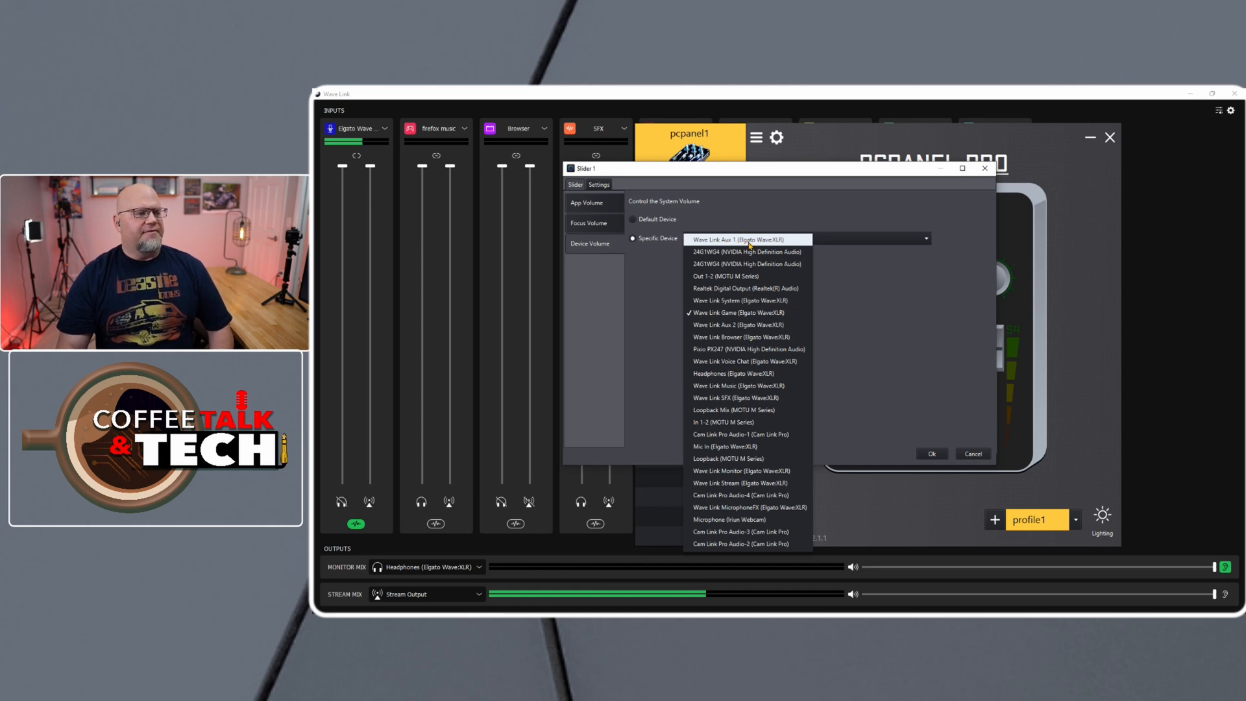
pyautogui.click(738, 312)
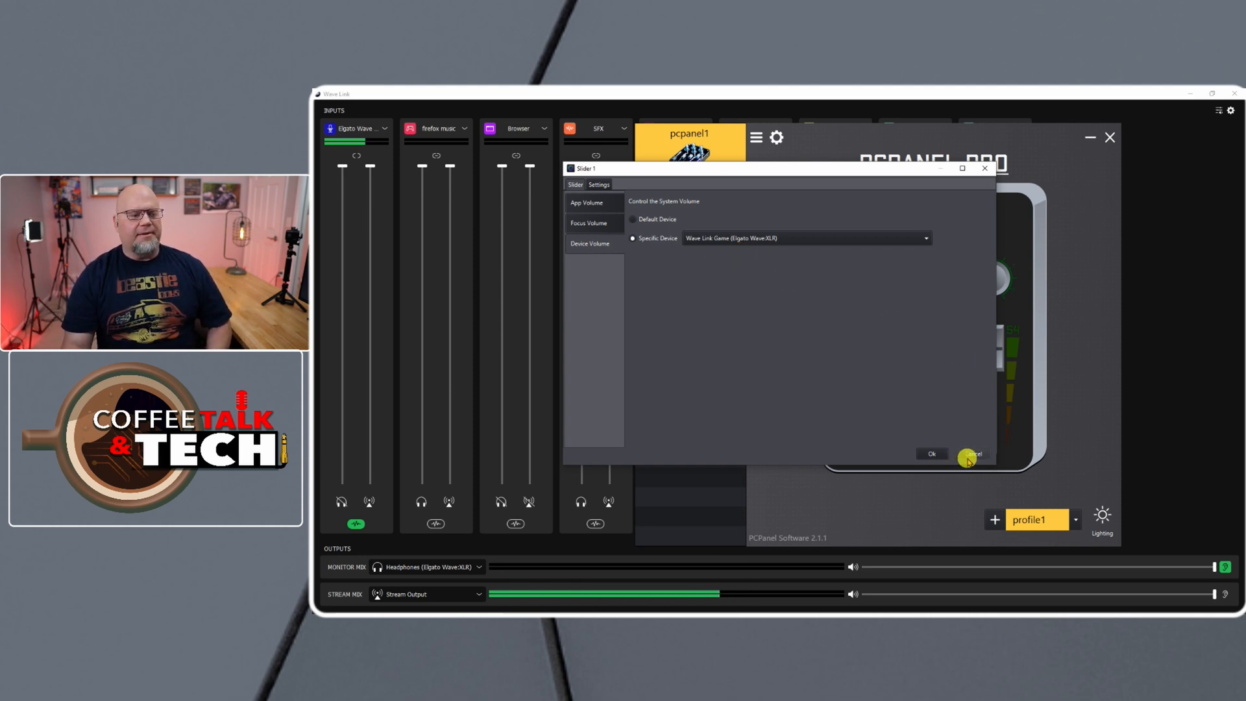
pyautogui.click(971, 454)
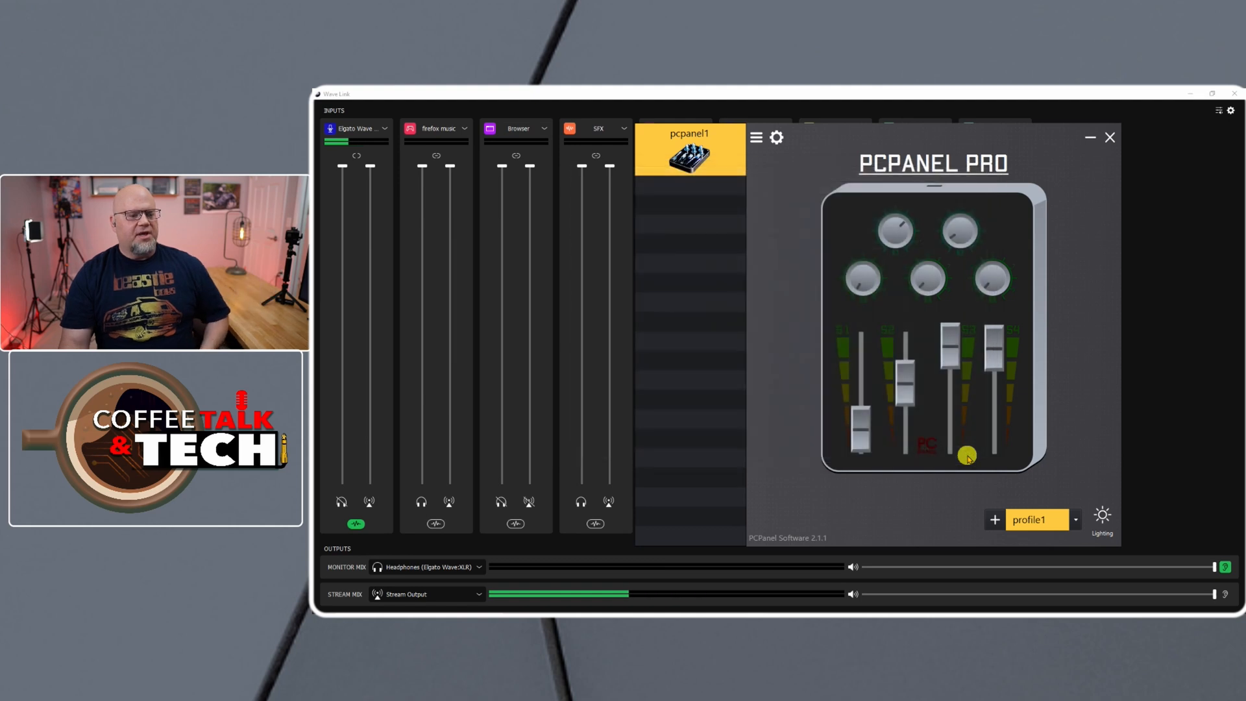